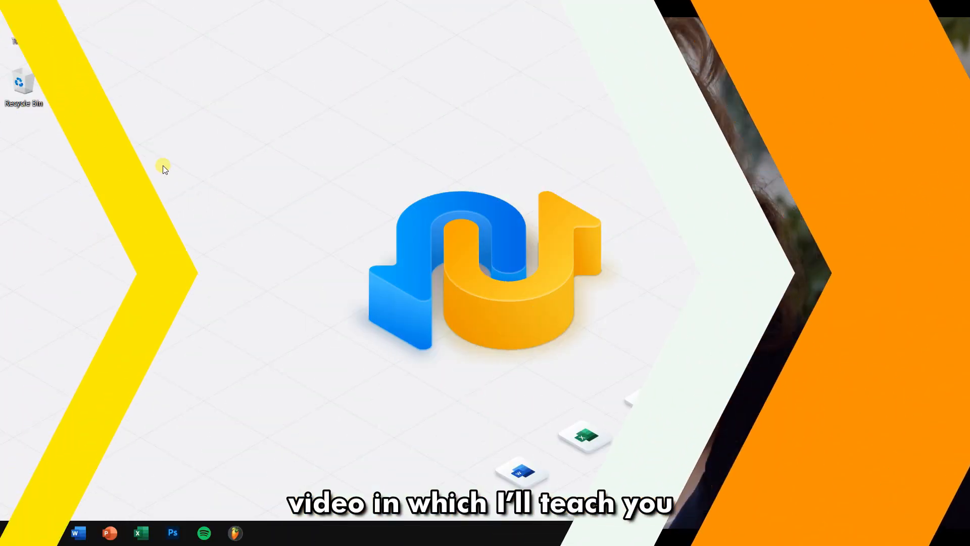
- Confirm via This PC that Documents and Videos still hold their files, then close Explorer
right_click(164, 170)
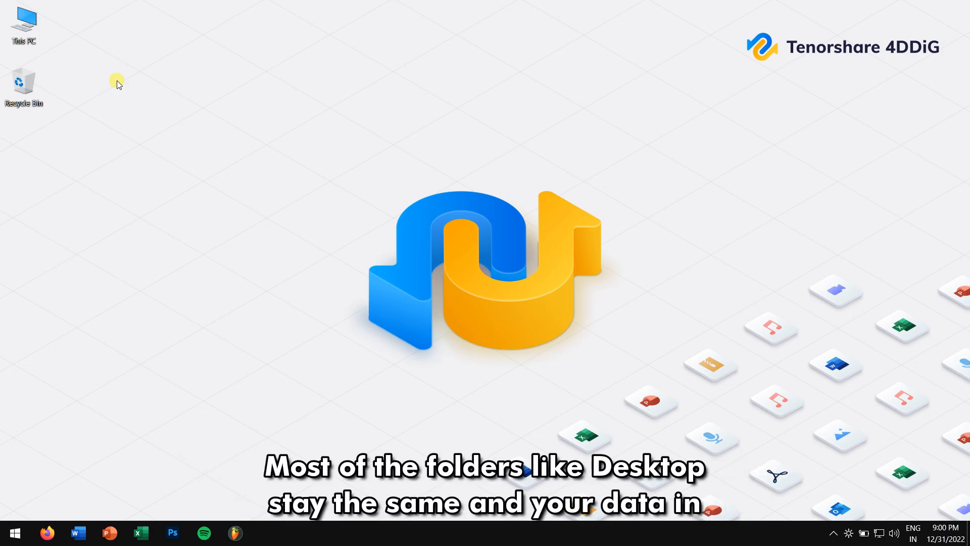
mouse_move(21, 140)
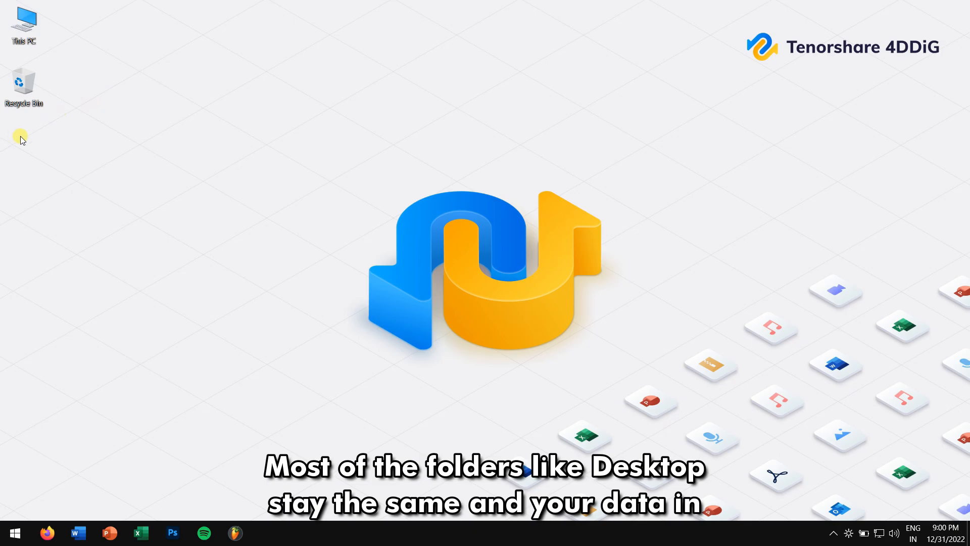
left_click(266, 532)
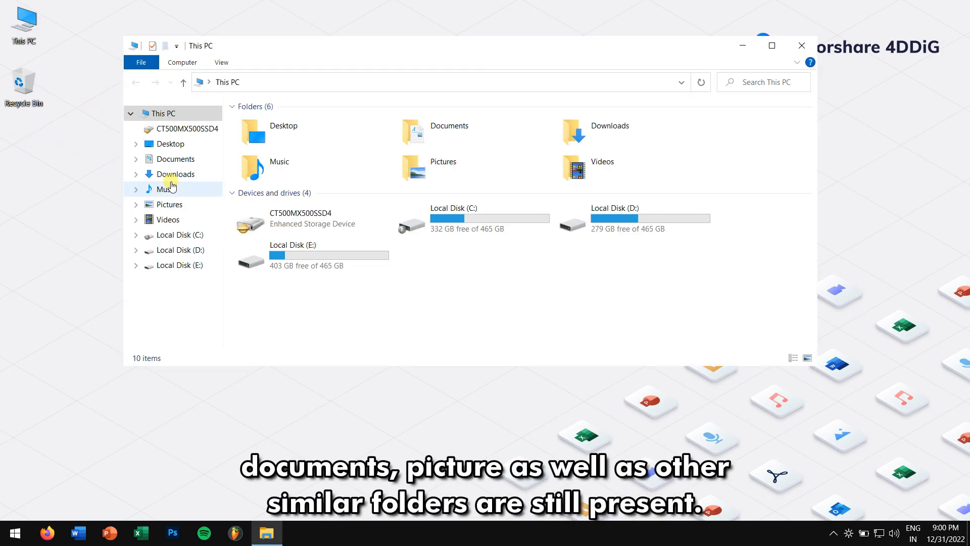
double_click(174, 158)
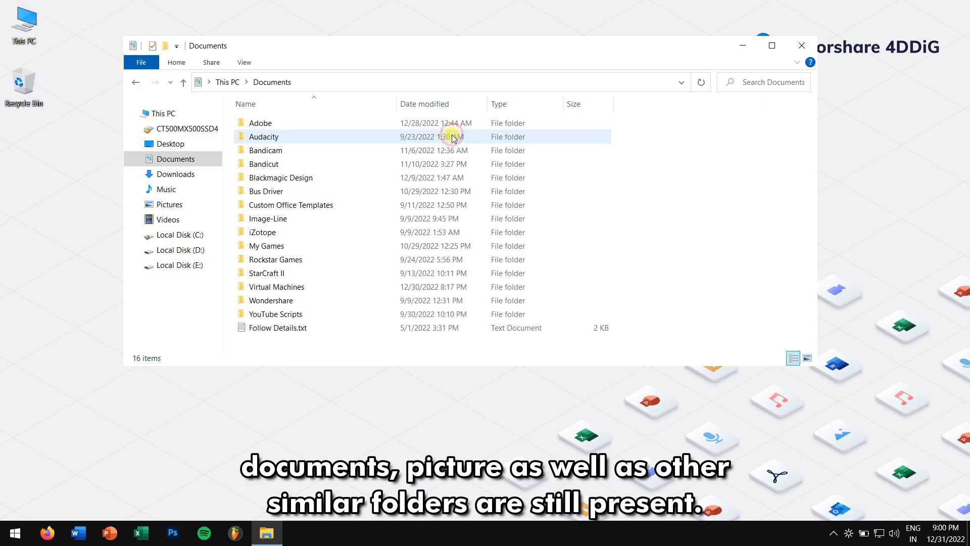
left_click_drag(452, 136, 745, 232)
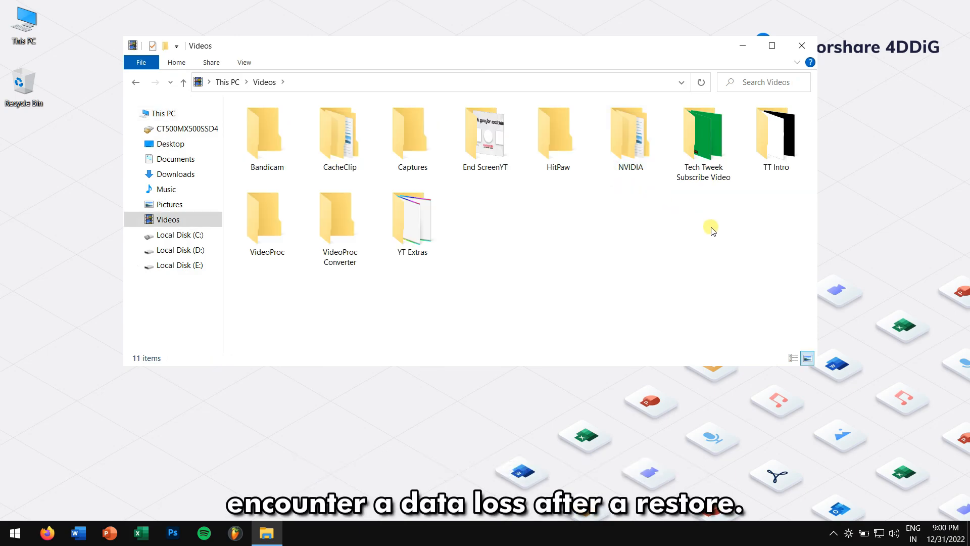
left_click_drag(711, 231, 599, 222)
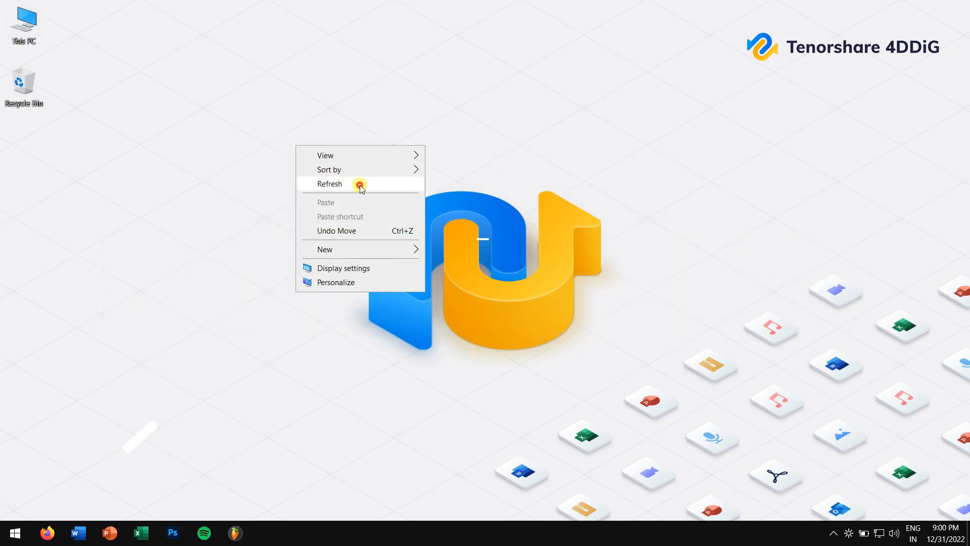
- Choose Refresh from the desktop's right-click menu
left_click(329, 184)
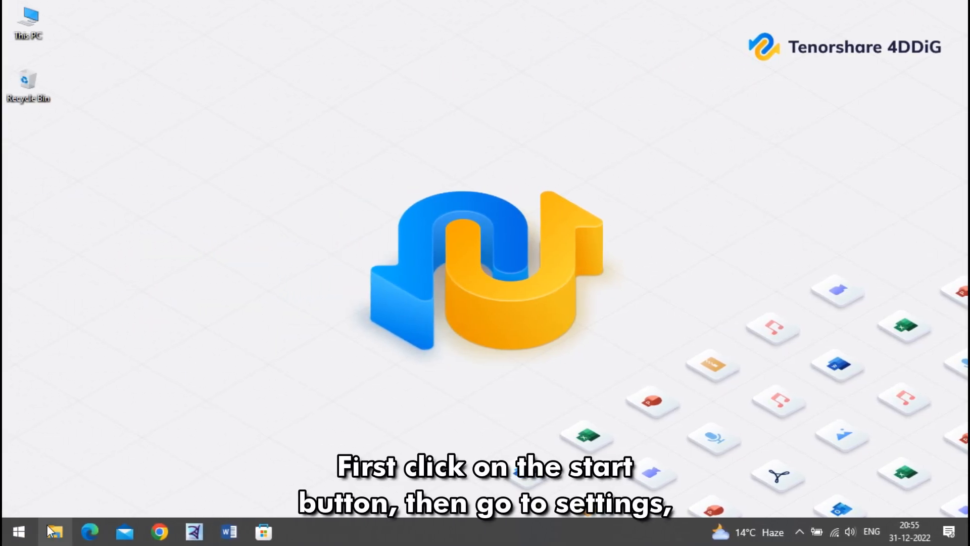
- Restart into advanced startup from Settings > Update & Security > Recovery
left_click(19, 531)
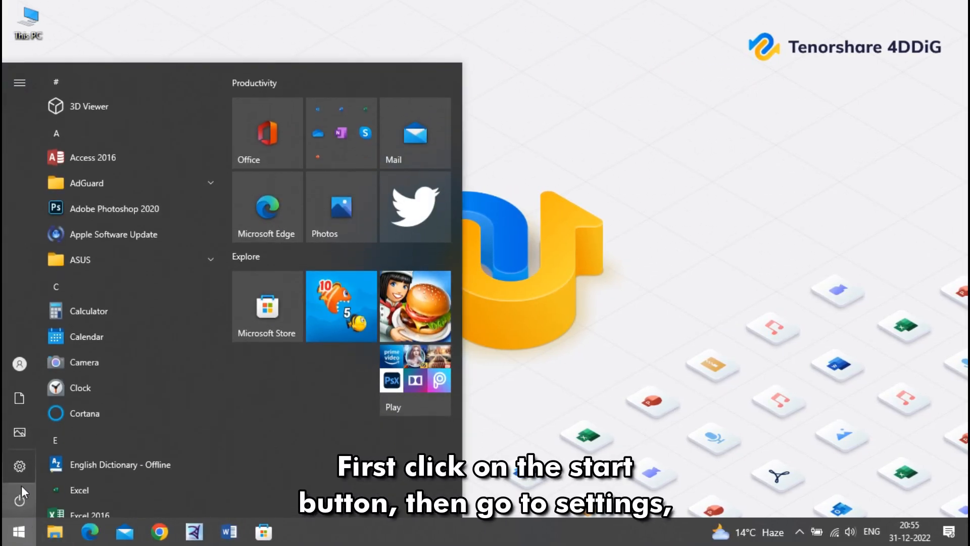
left_click(19, 466)
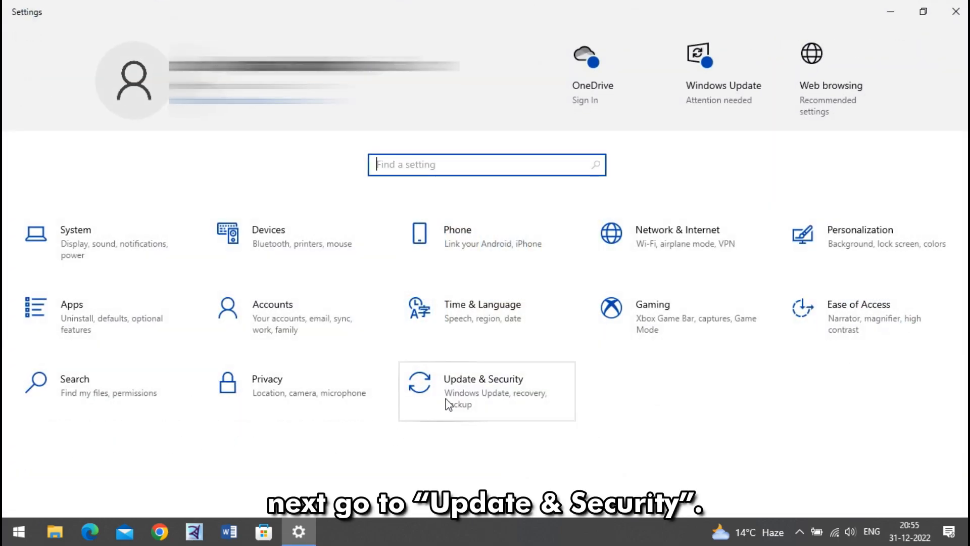
left_click(486, 391)
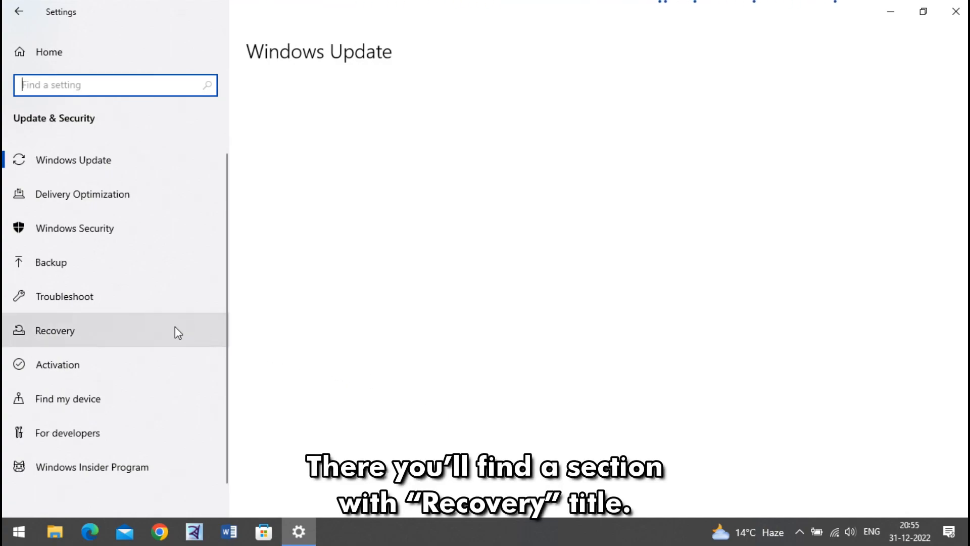
left_click(55, 331)
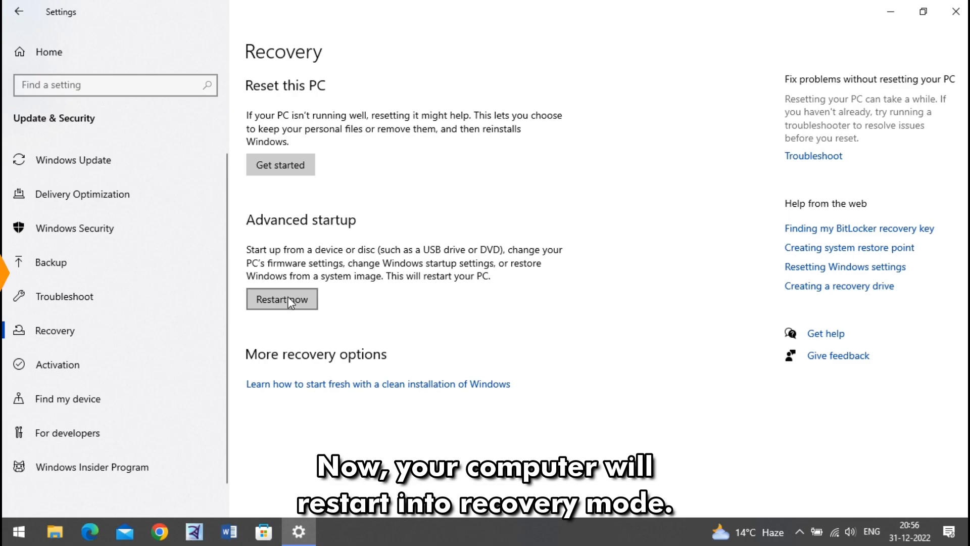
left_click(281, 299)
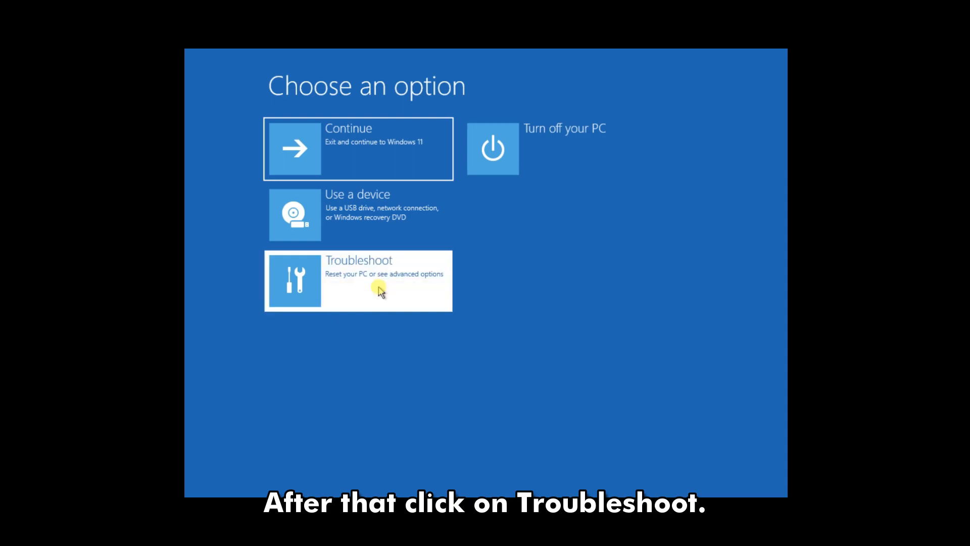
- Launch System Restore via Troubleshoot > Advanced options
left_click(358, 280)
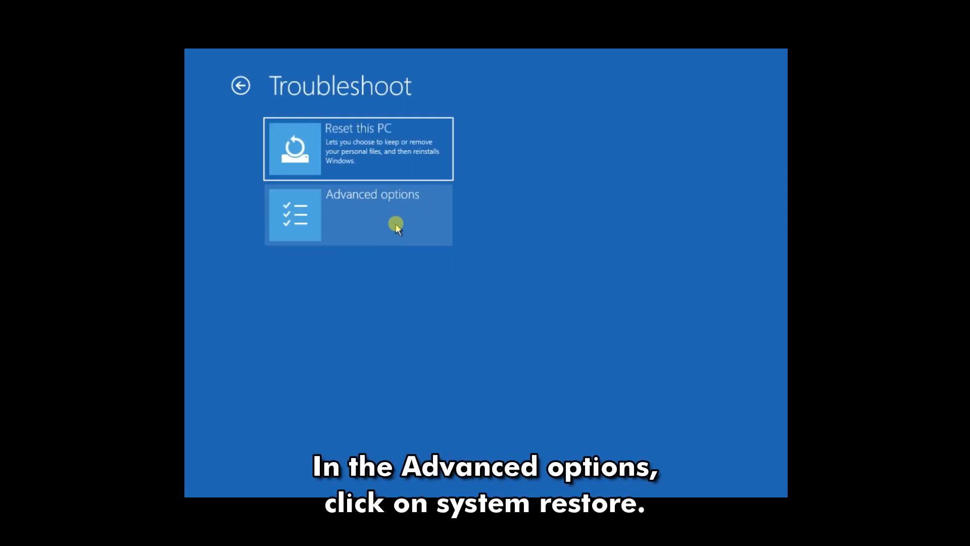
left_click(358, 215)
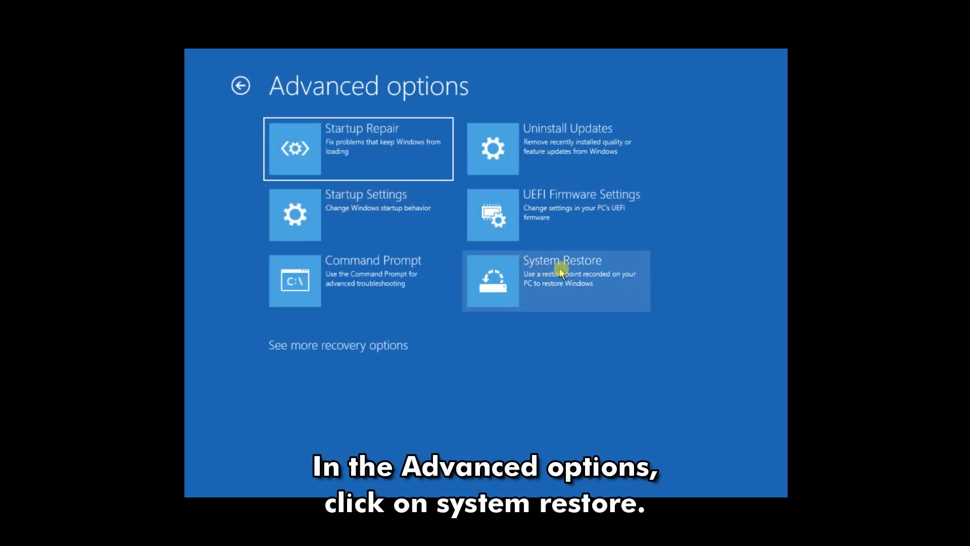
left_click(553, 280)
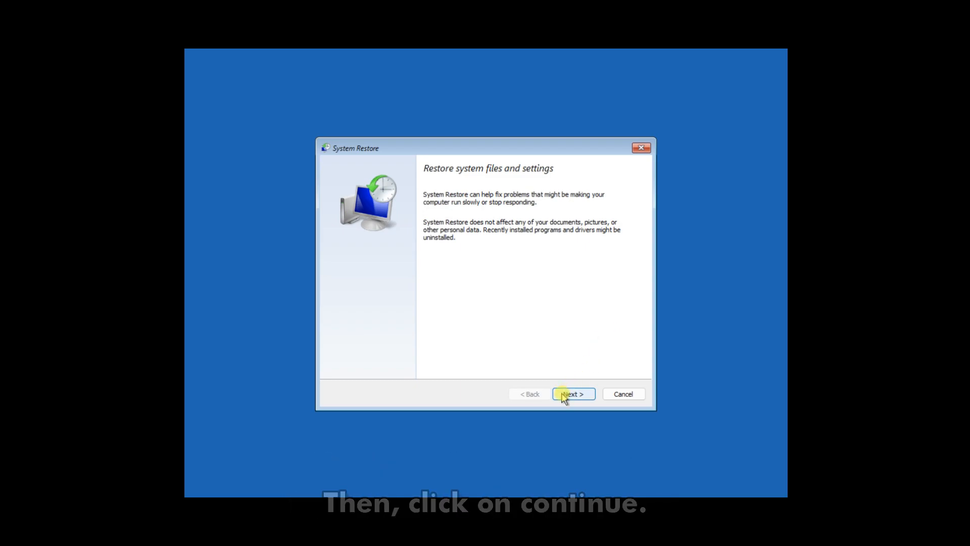
- Select the Undo restore point, review its confirmation page, then cancel the wizard
left_click(573, 393)
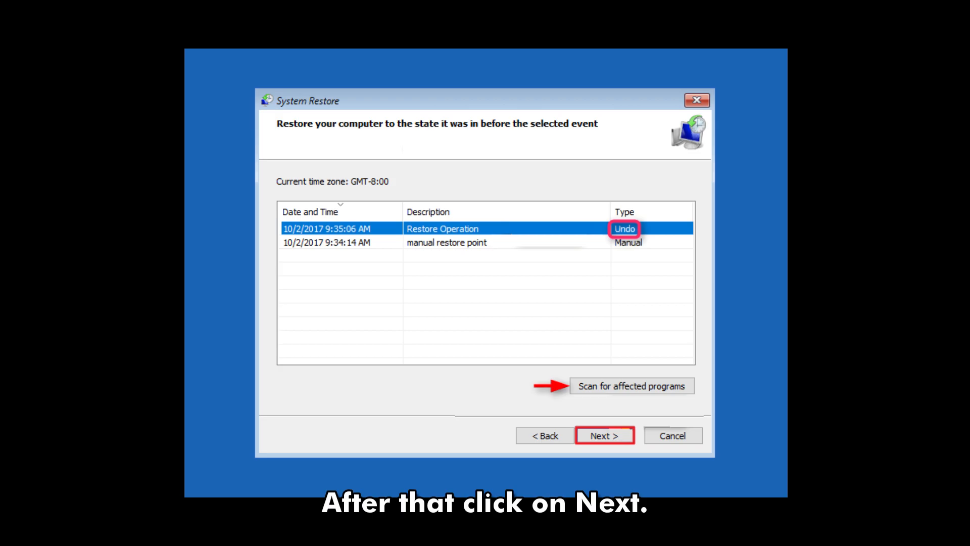
left_click(604, 435)
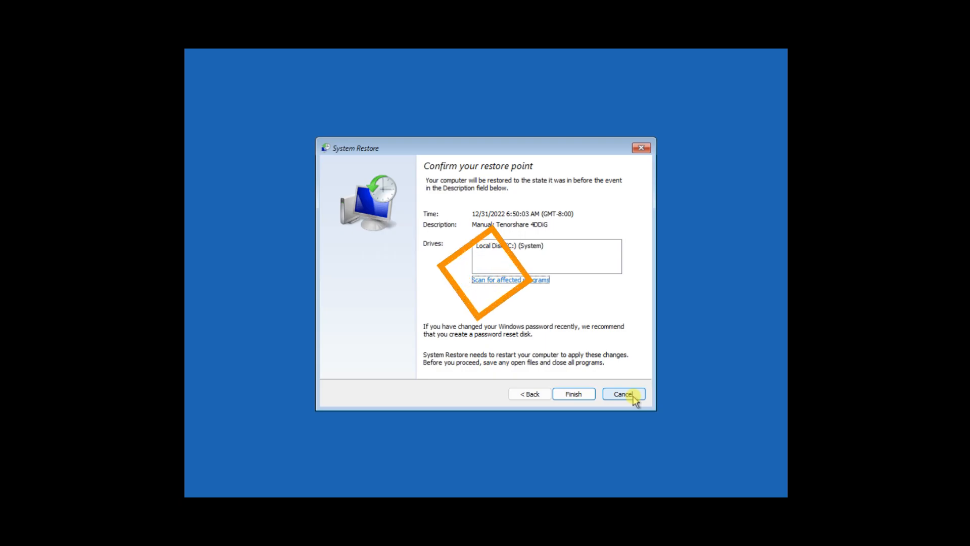
left_click(622, 394)
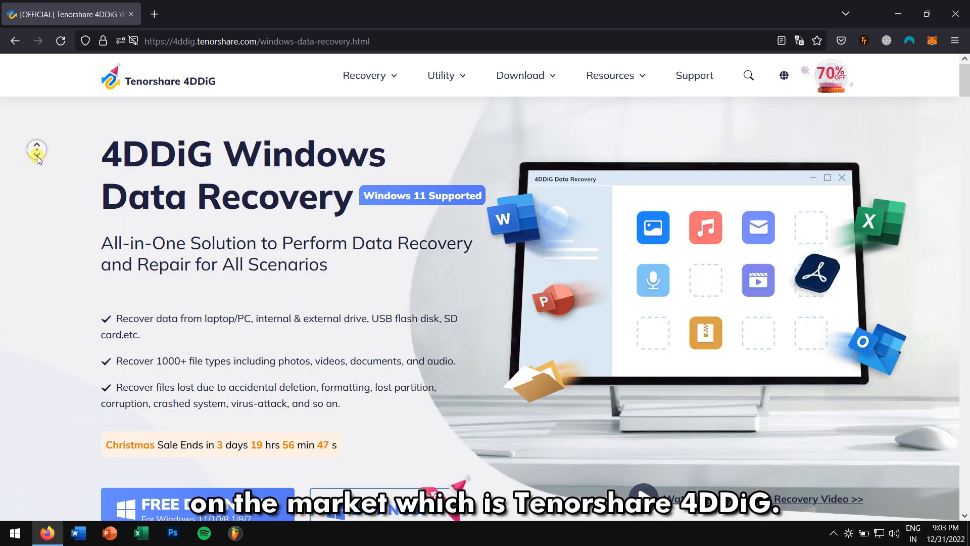
- Scroll the 4ddig.com page down to 'Recover All Lost Data under Different Scenarios'
scroll("down", 3)
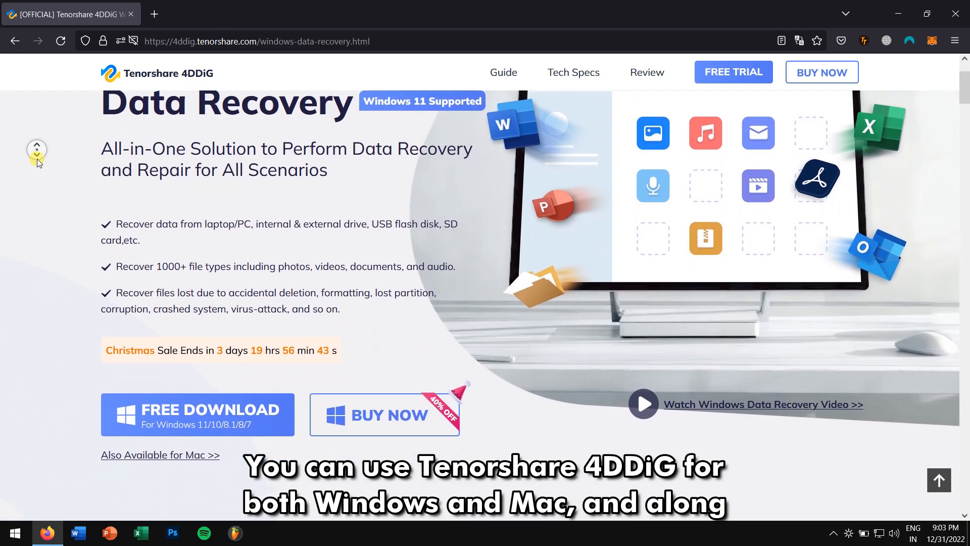
scroll("down", 3)
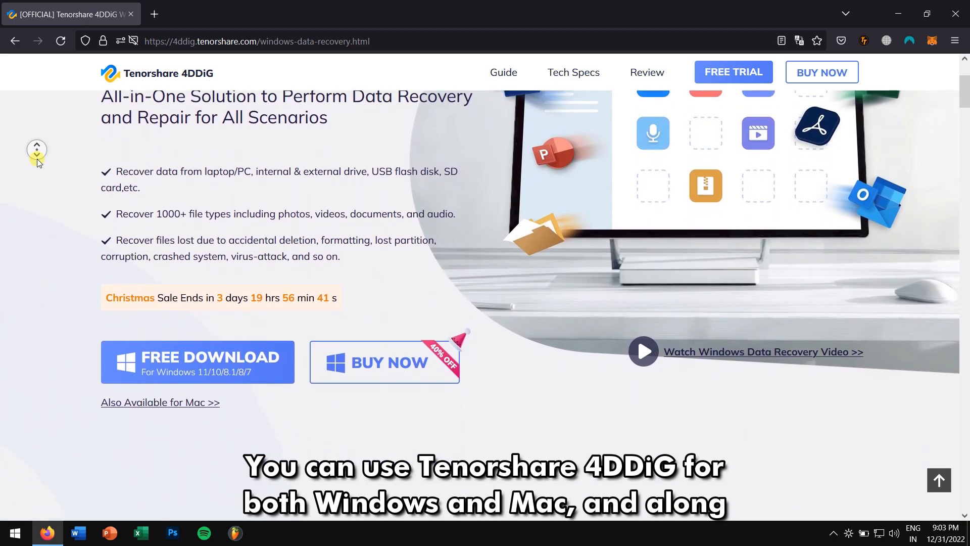
scroll("down", 3)
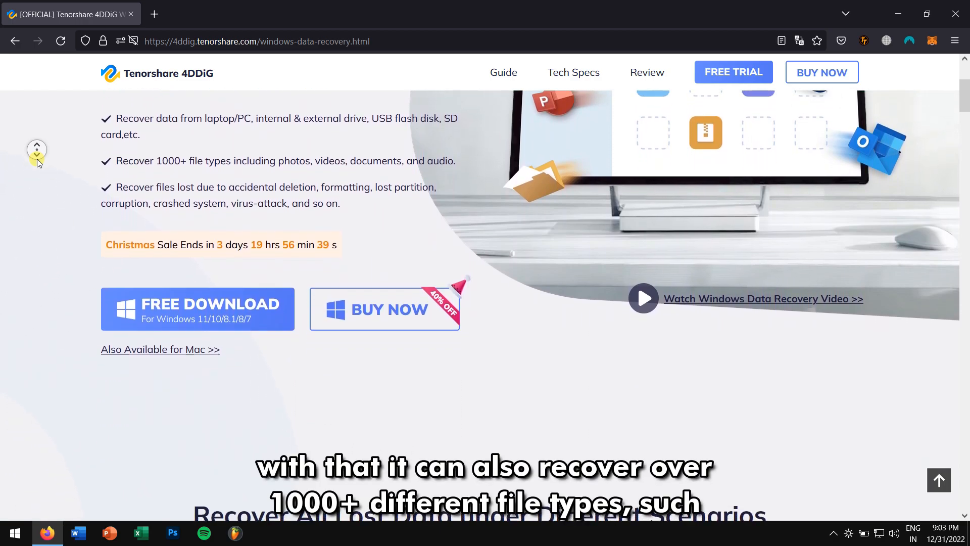
scroll("down", 3)
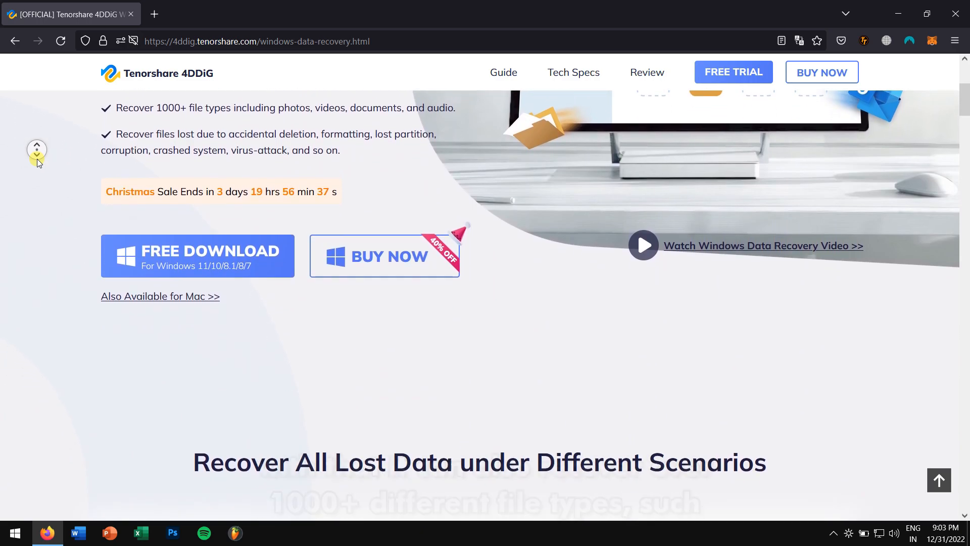
scroll("down", 3)
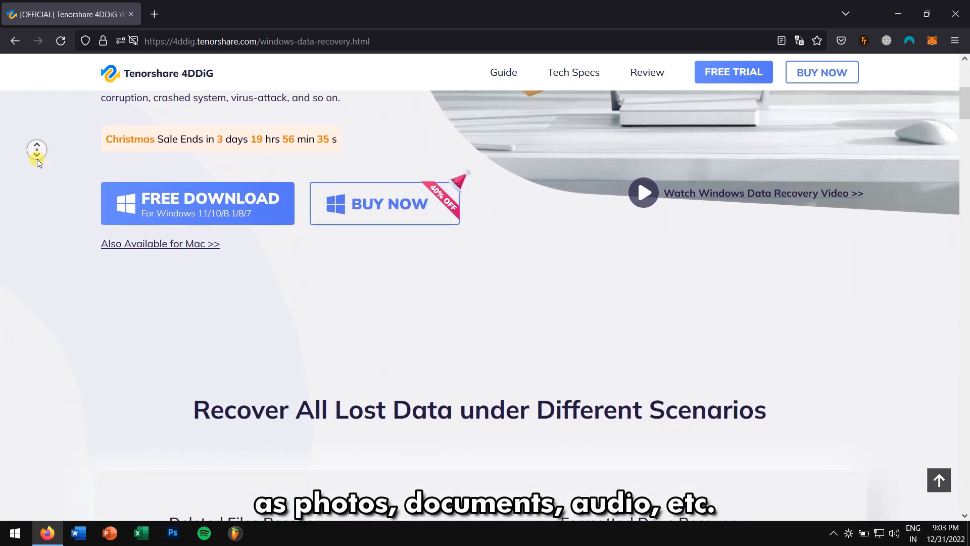
scroll("down", 3)
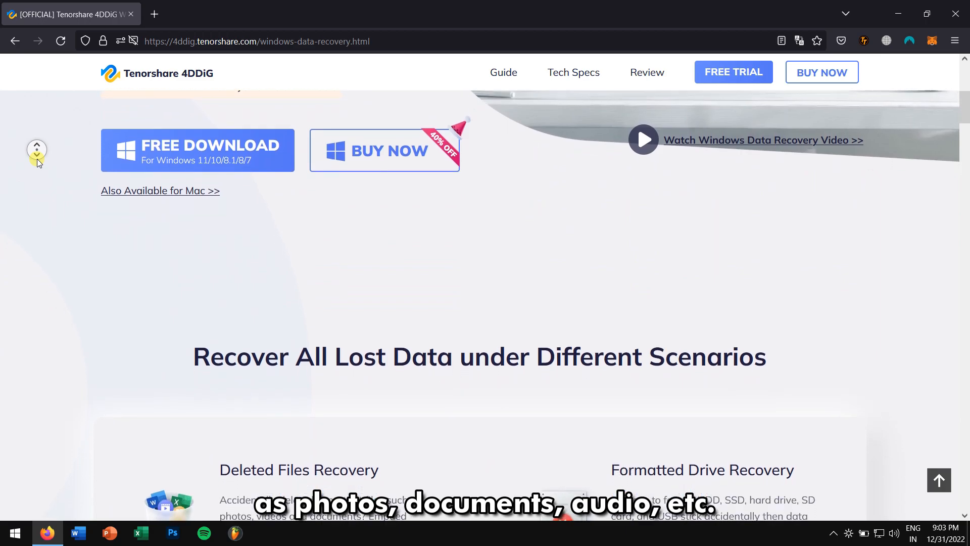
scroll("down", 3)
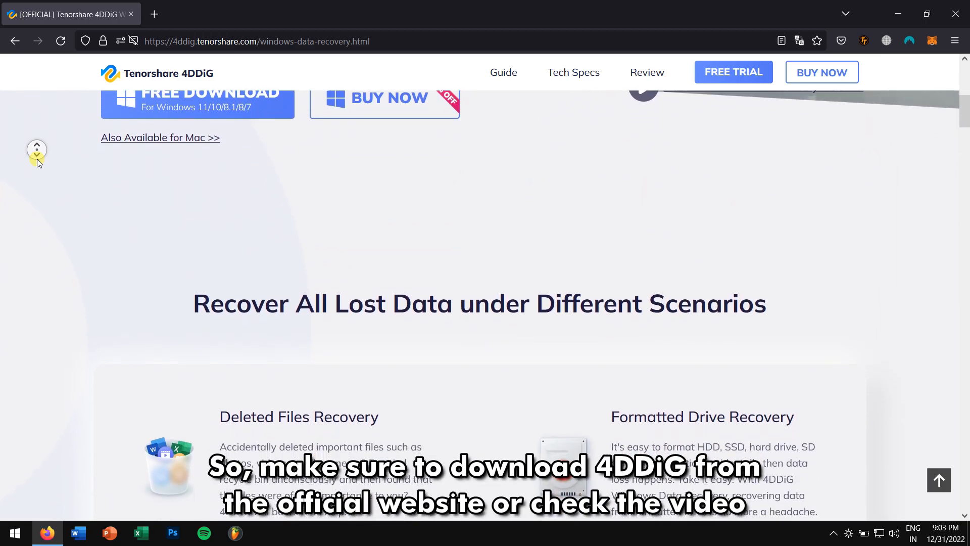
scroll("down", 3)
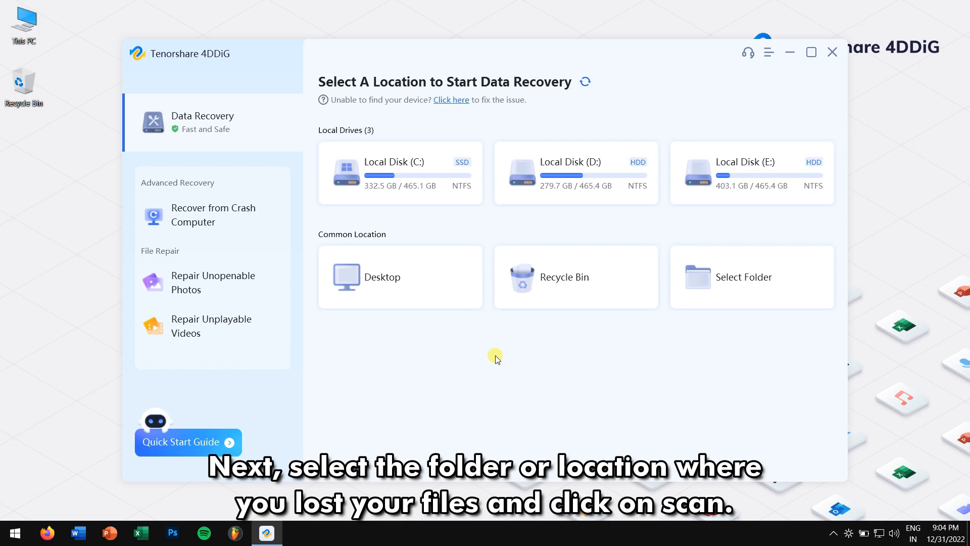
mouse_move(399, 171)
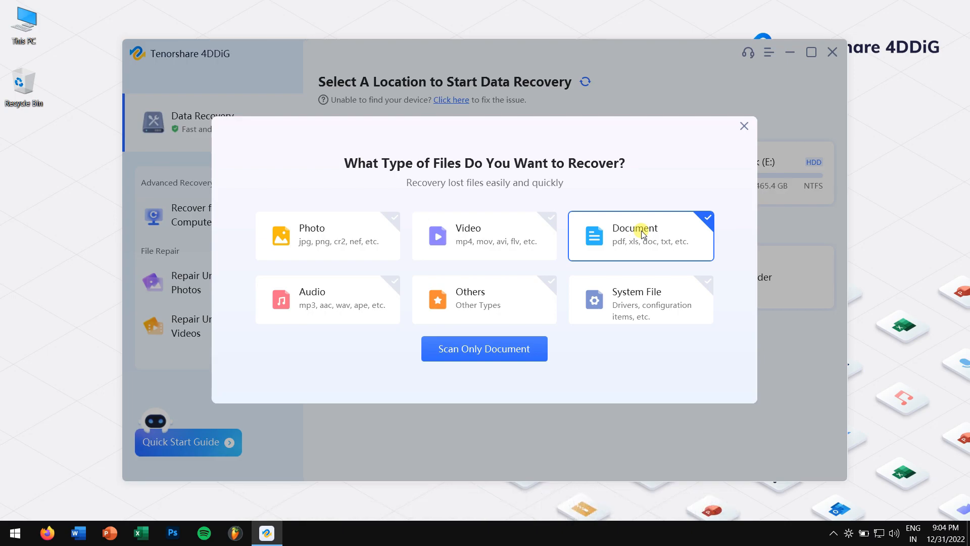
- Run a document-only scan and tick index.txt among the found C drive files
left_click(484, 348)
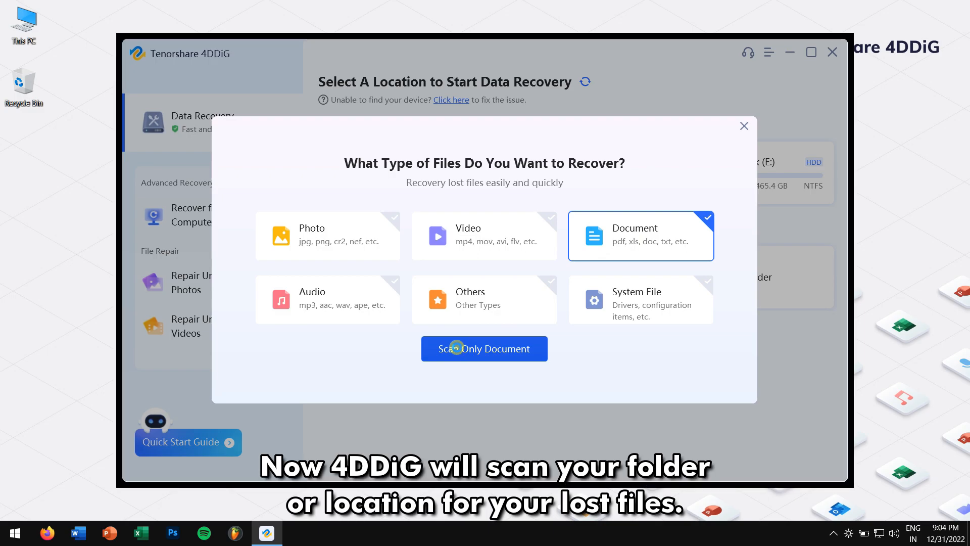
left_click(484, 347)
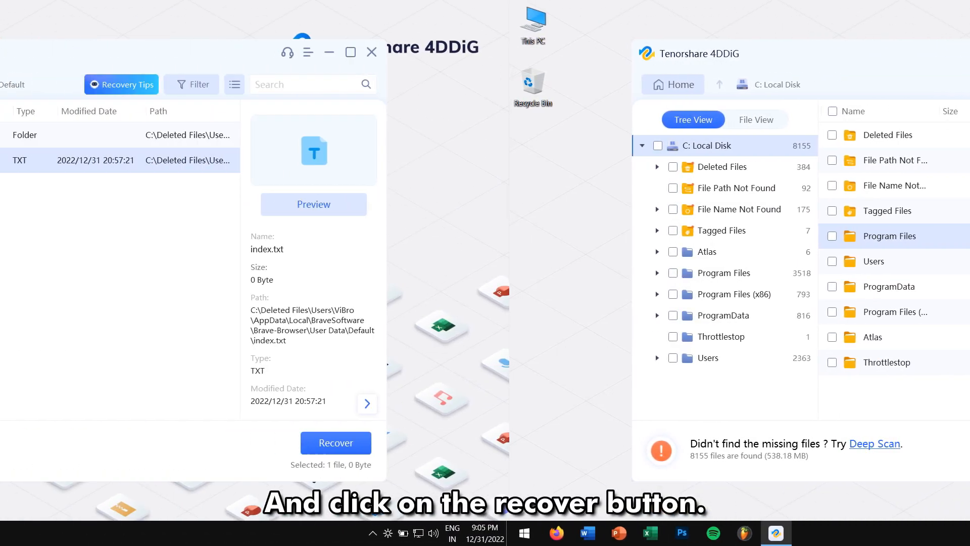
- Recover index.txt to the Desktop, accepting the lost-partition warning
left_click(336, 443)
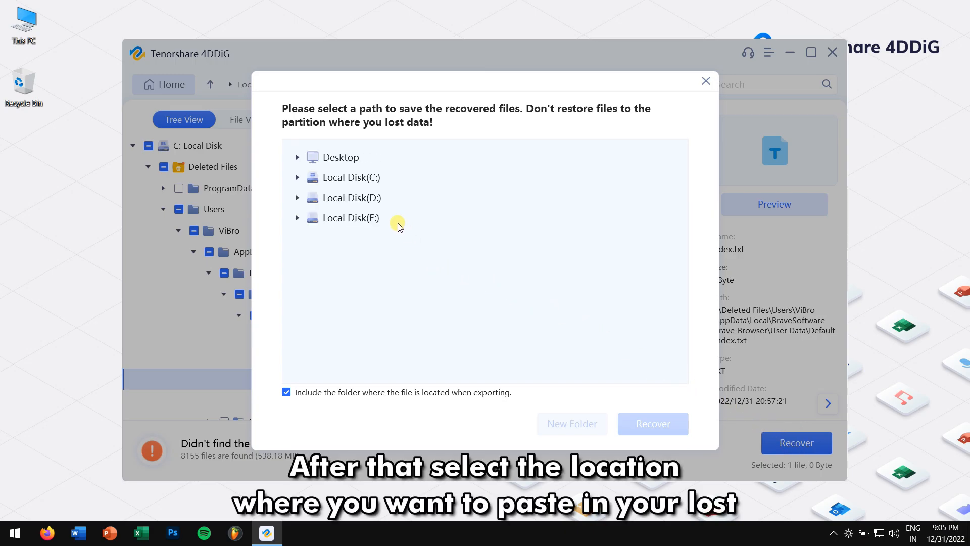
left_click(340, 156)
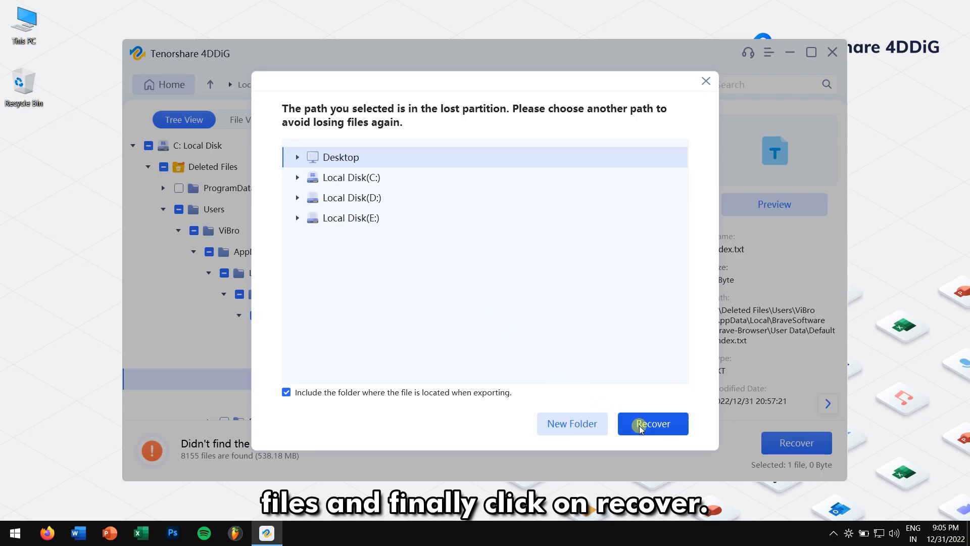
left_click(652, 424)
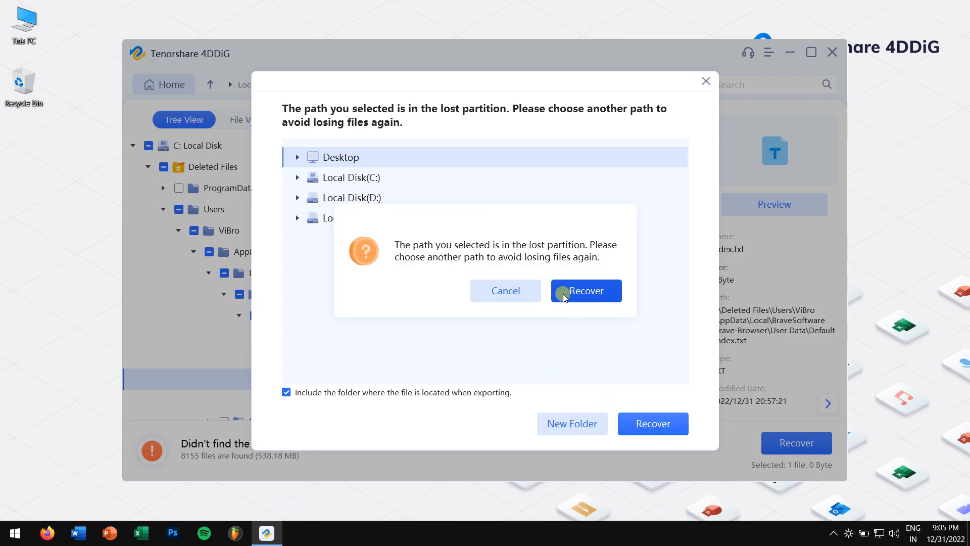
left_click(585, 291)
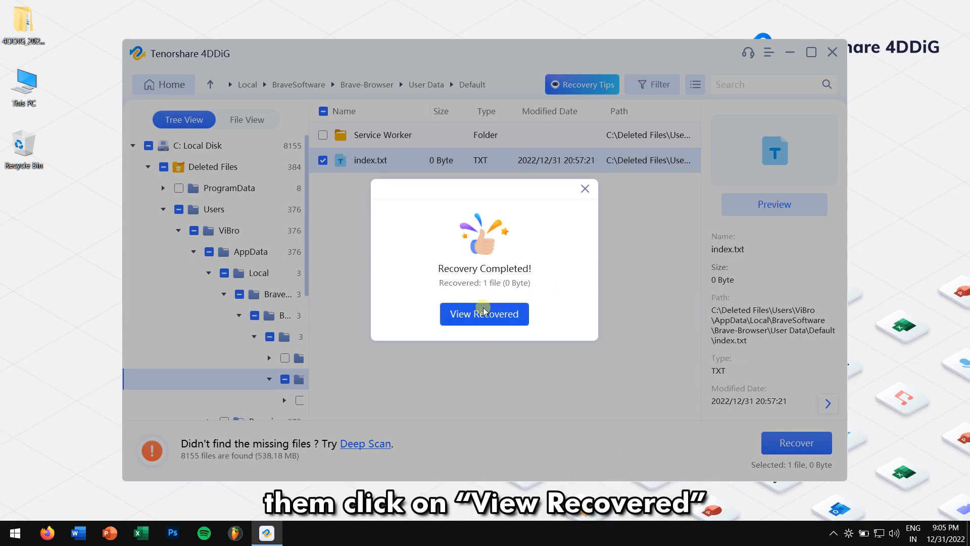
- Open the folder holding the recovered file and exit 4DDiG without a deeper scan
left_click(484, 313)
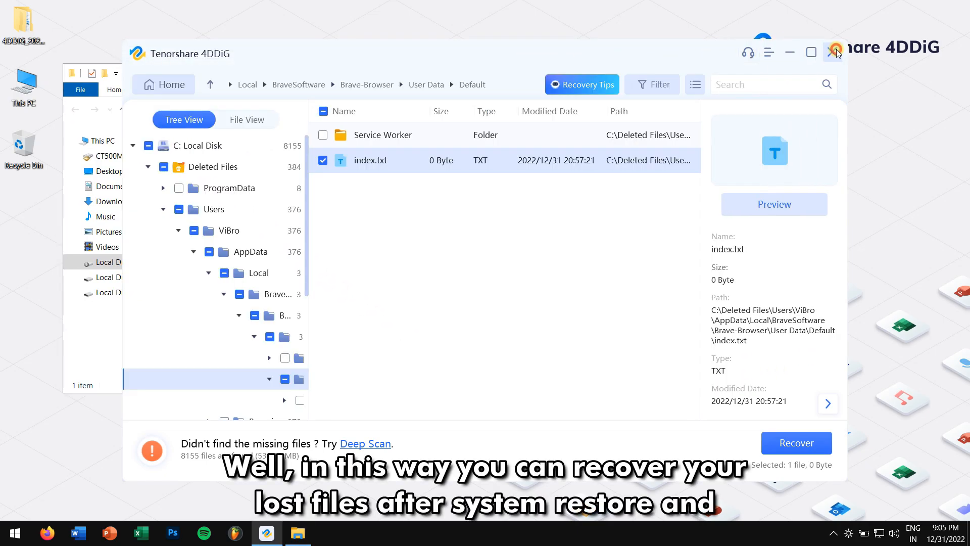
left_click(834, 52)
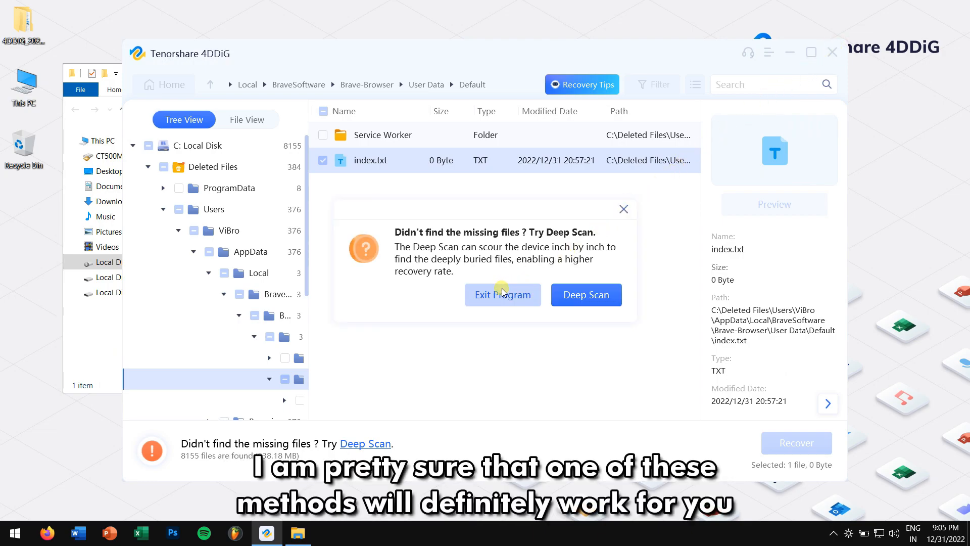
left_click(502, 295)
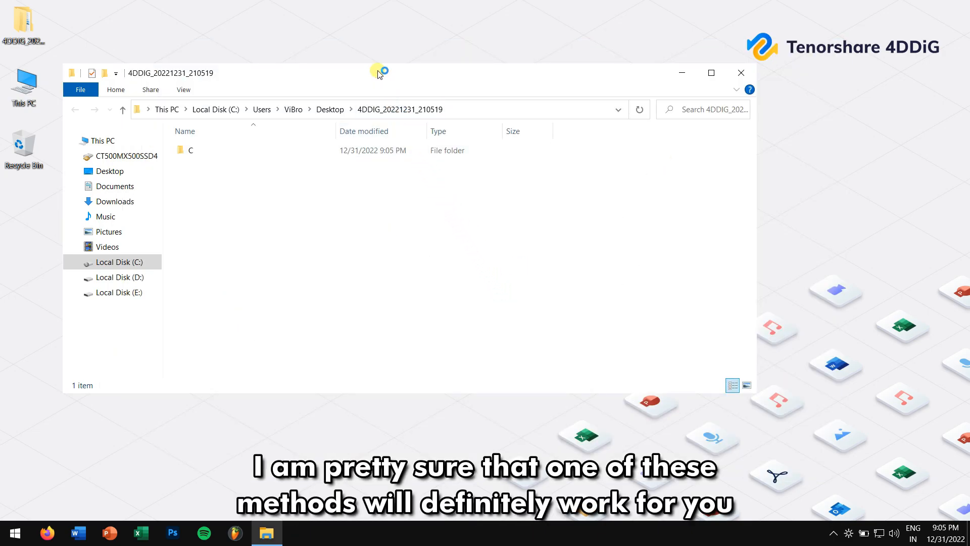
- Inspect the C folder in 4DDIG_20221231_210519, then close the Explorer window
left_click(407, 194)
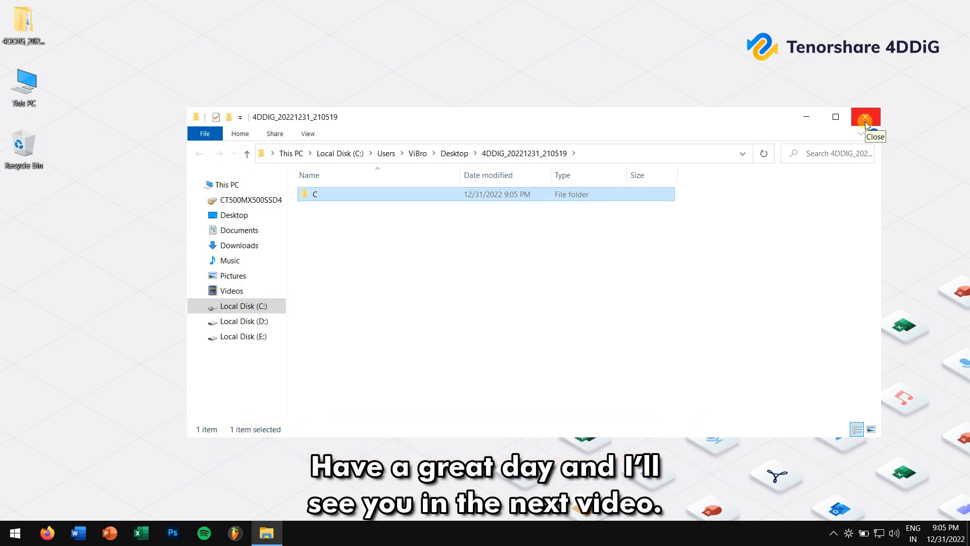
left_click(865, 117)
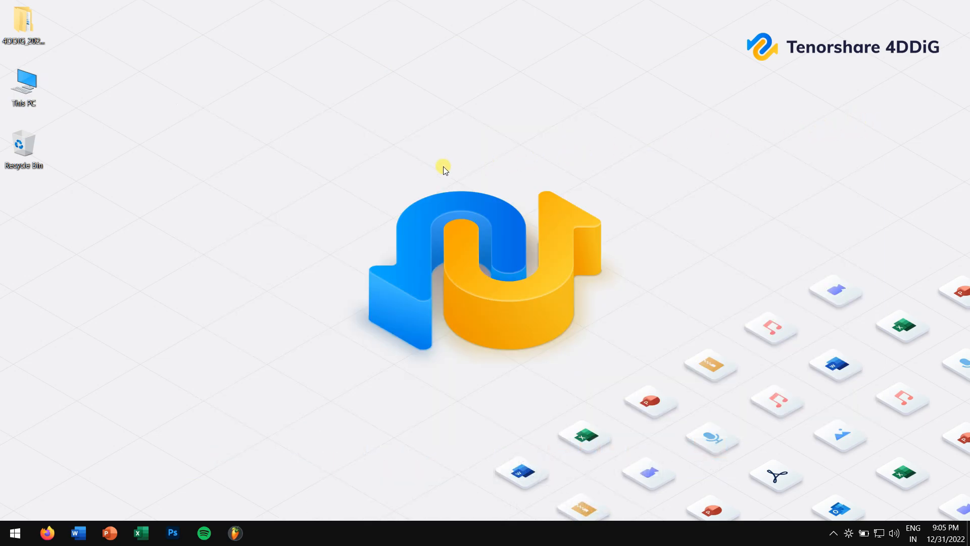